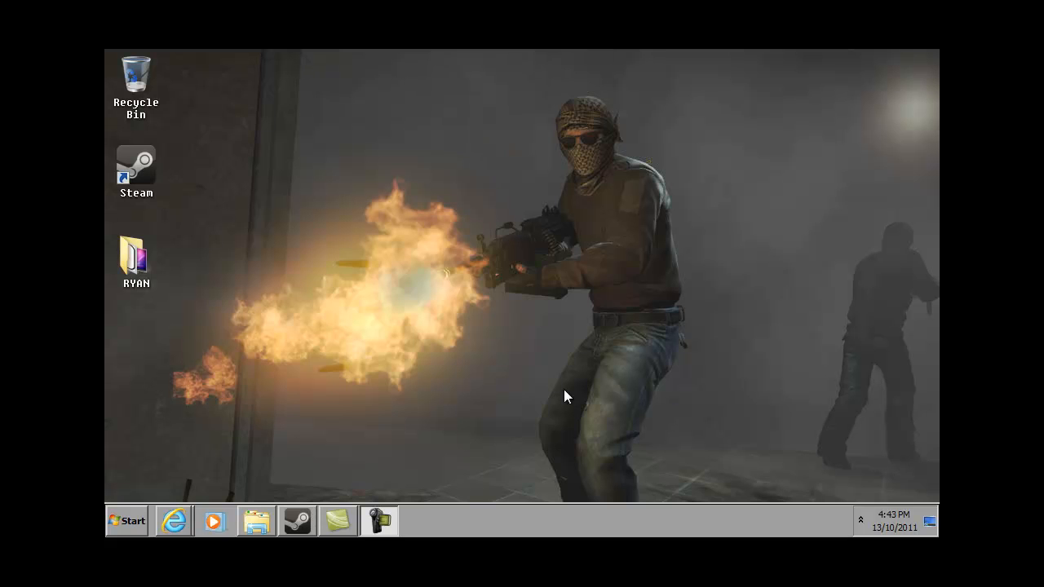
pyautogui.moveTo(440, 441)
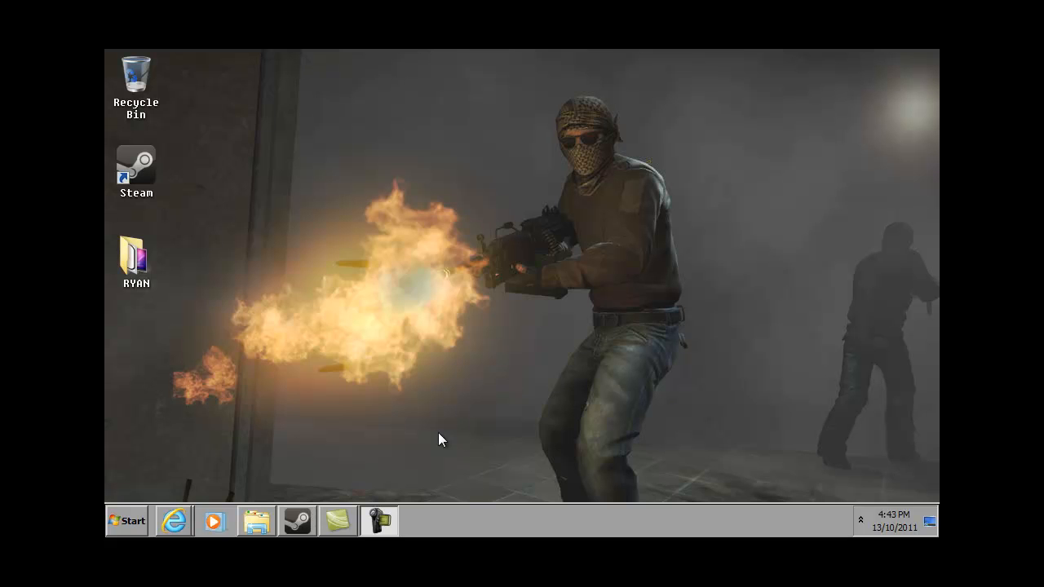
pyautogui.moveTo(545, 219)
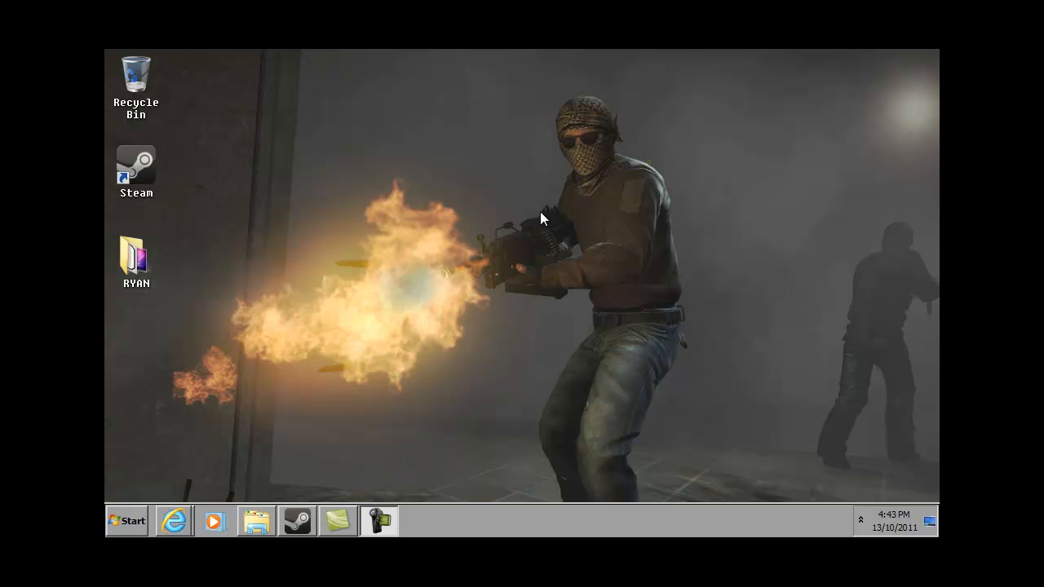
pyautogui.moveTo(446, 108)
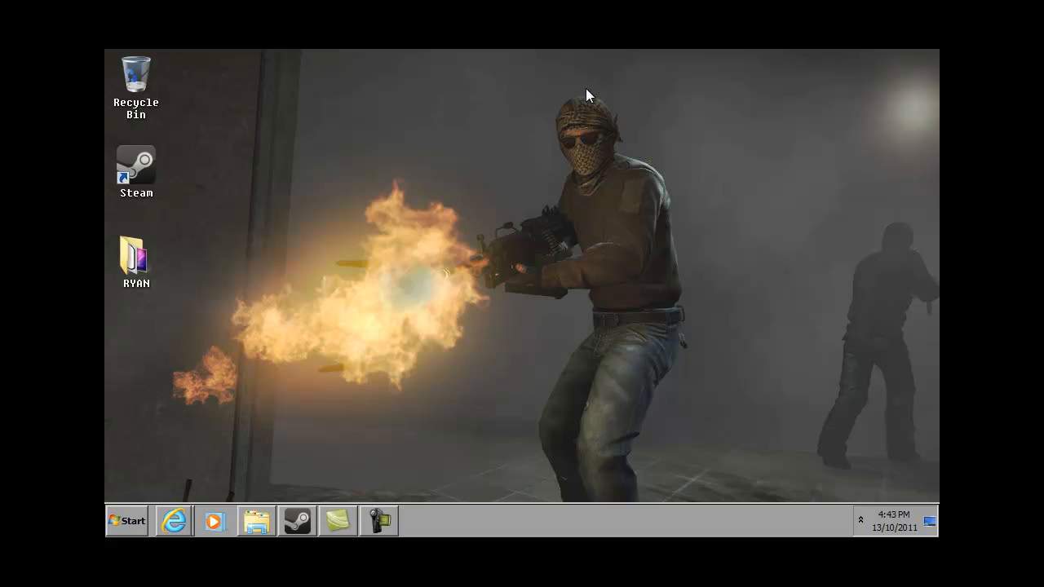
pyautogui.moveTo(437, 260)
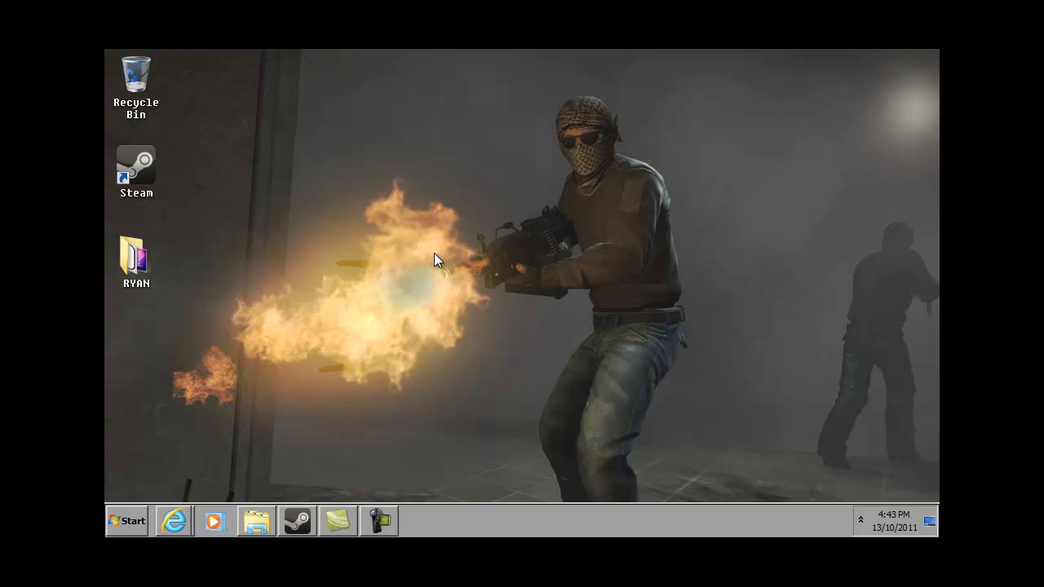
pyautogui.moveTo(365, 292)
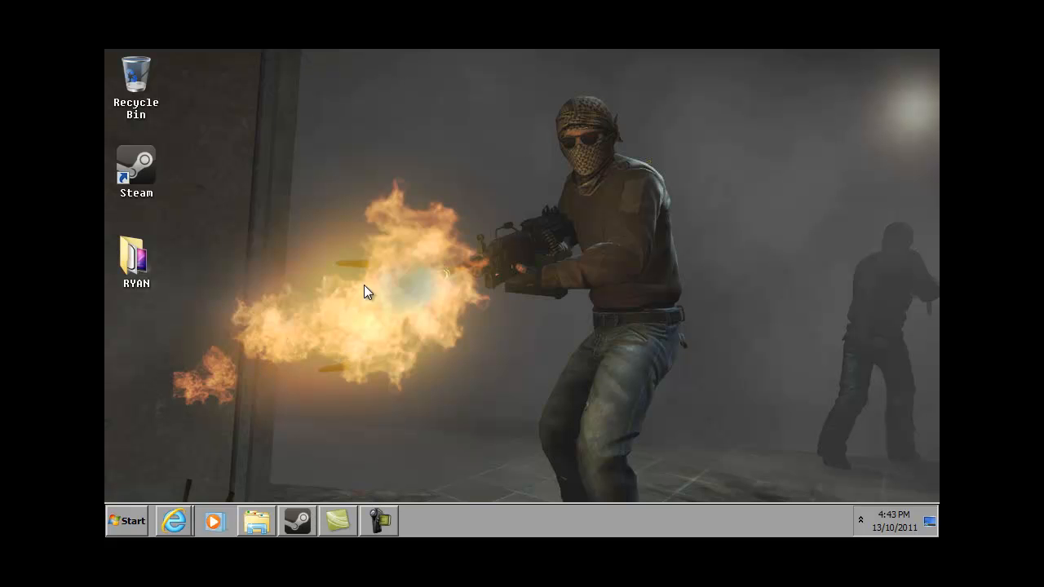
pyautogui.moveTo(153, 454)
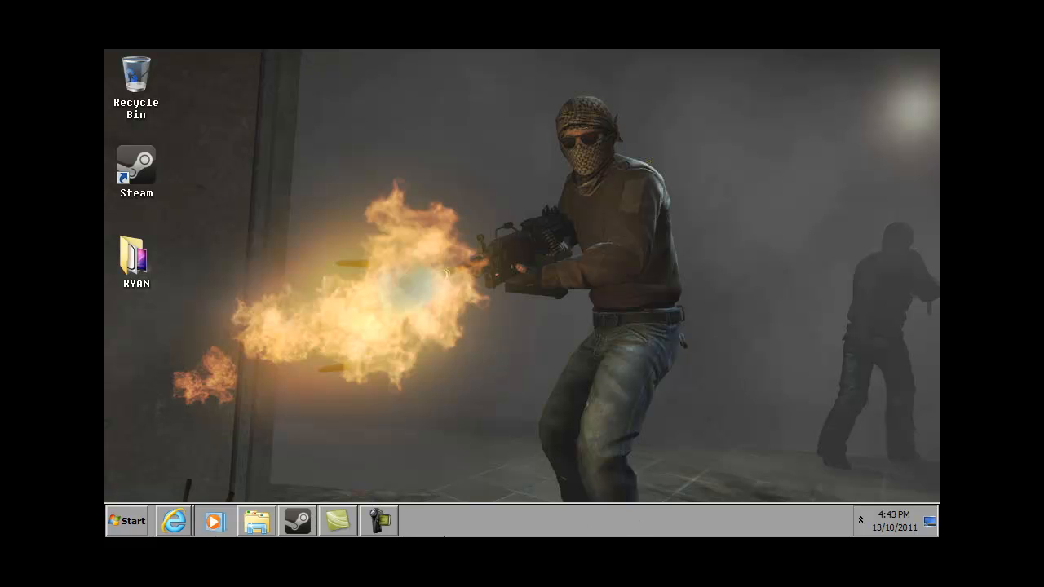
pyautogui.moveTo(633, 515)
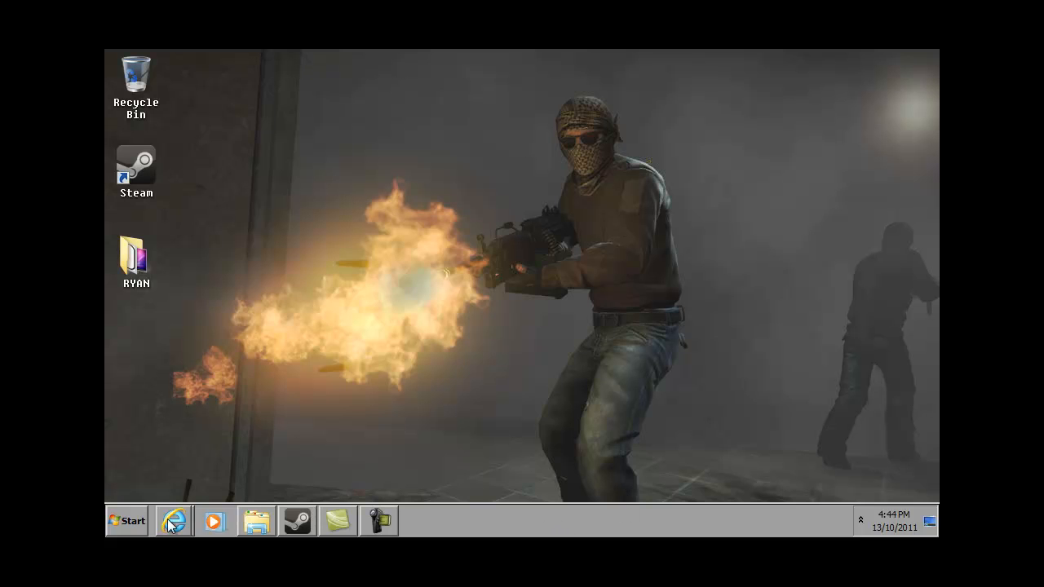
pyautogui.moveTo(731, 482)
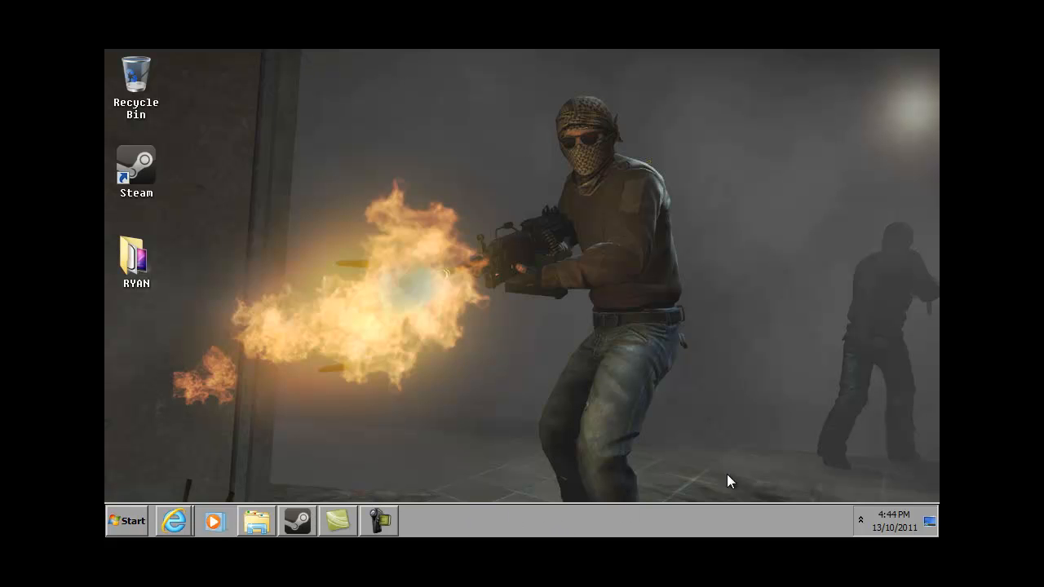
pyautogui.moveTo(665, 346)
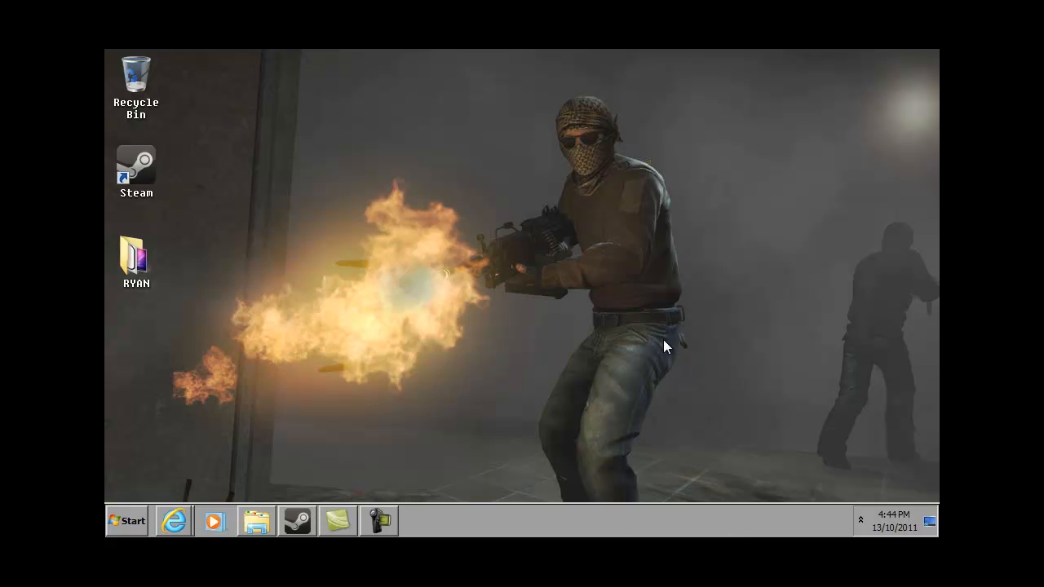
pyautogui.moveTo(541, 253)
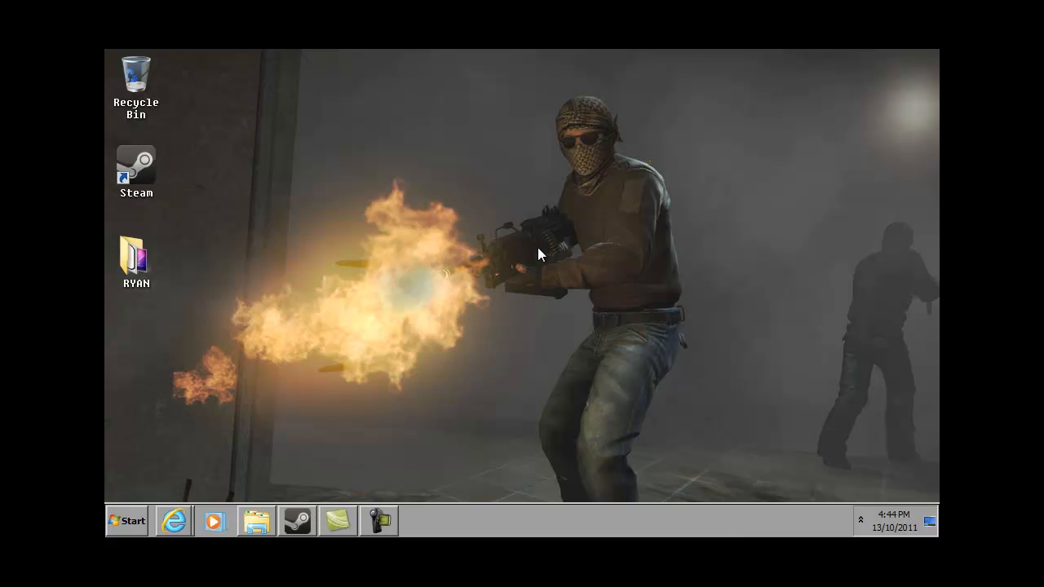
pyautogui.moveTo(570, 408)
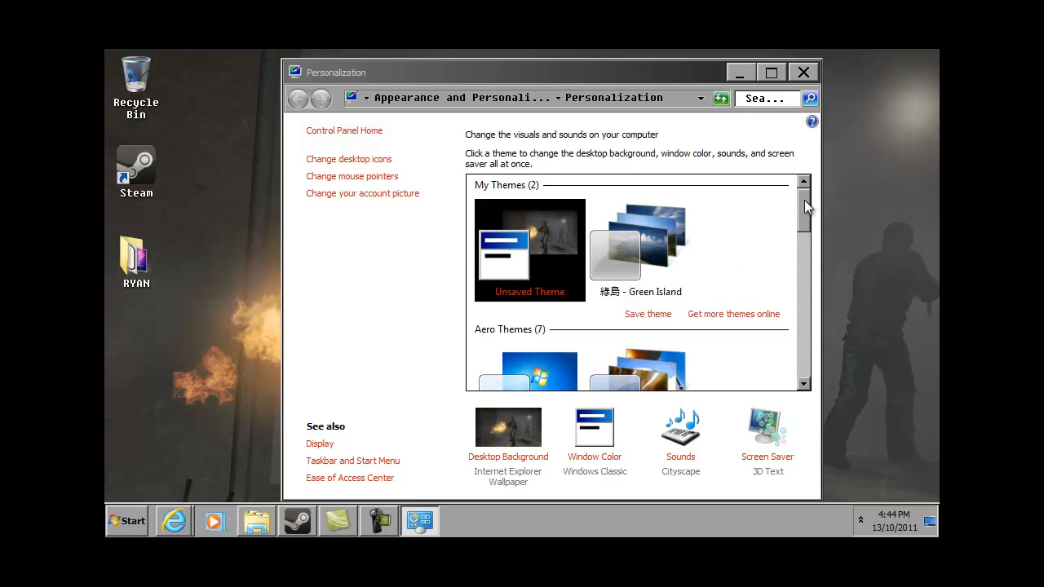
# Step: Scroll the theme list down to the Aero Themes section showing Windows 7 and Architecture
pyautogui.scroll(-3)
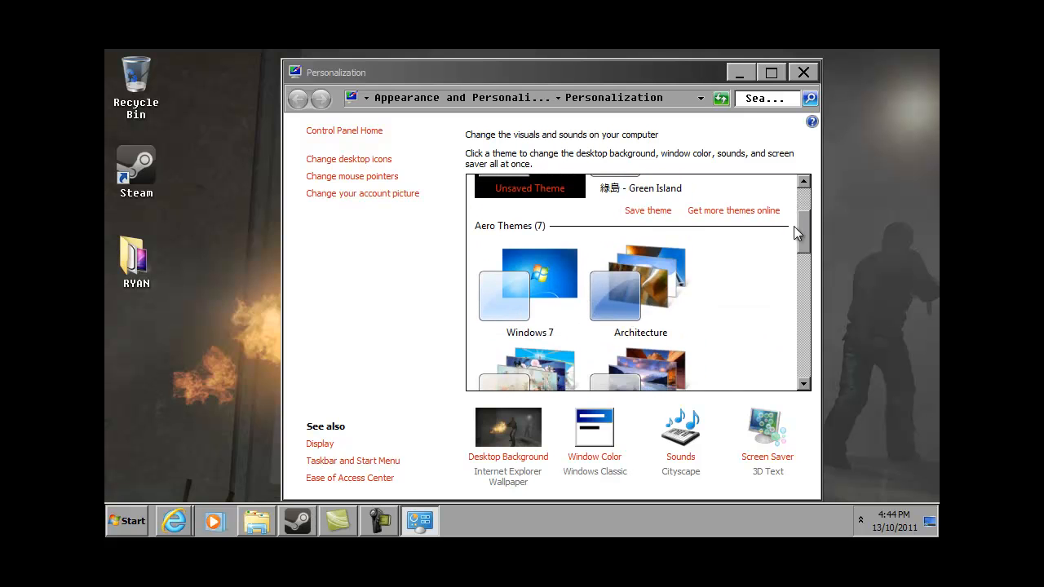
# Step: Apply the Windows 7 Aero theme with Harmony background, Sky colour and Windows Default sounds
pyautogui.click(529, 281)
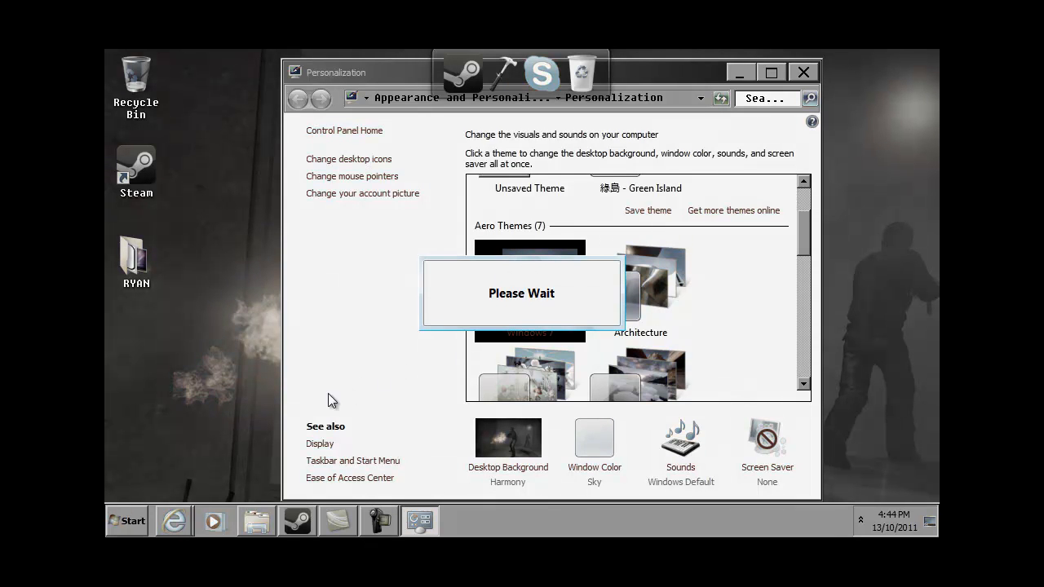
pyautogui.moveTo(750, 438)
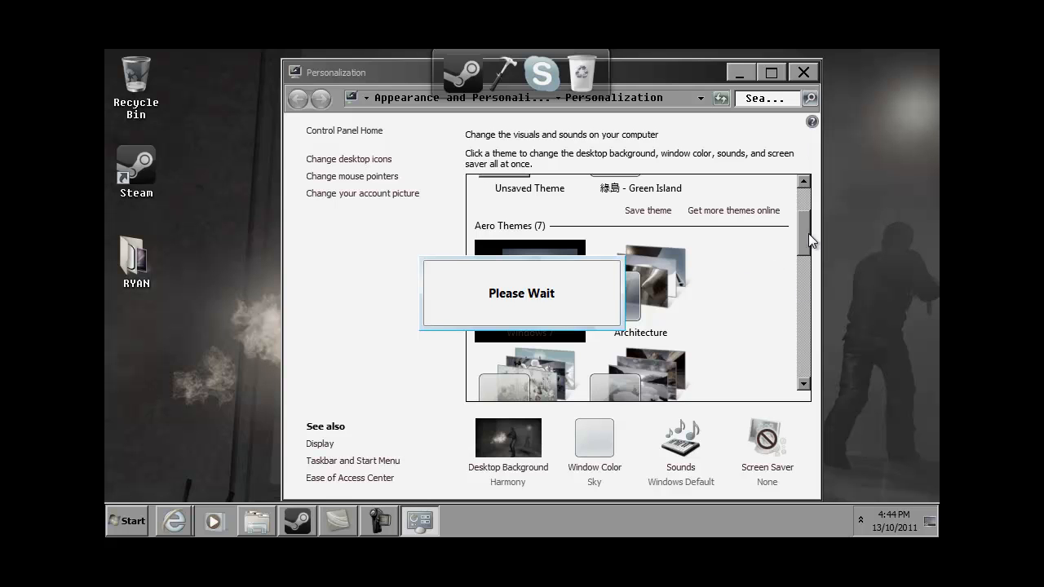
pyautogui.moveTo(600, 343)
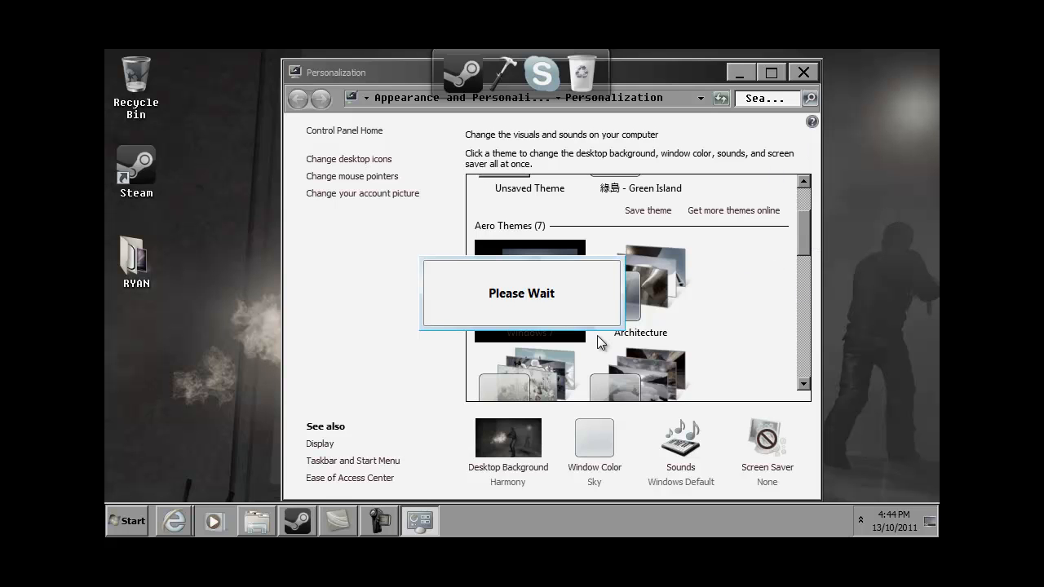